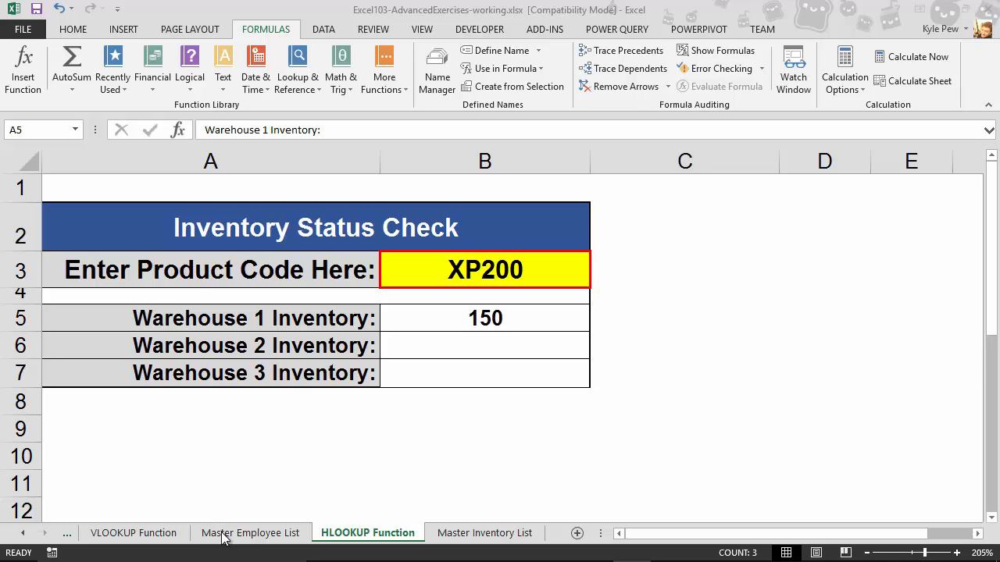
- Review the Master Employee List and Master Inventory List sheets, ending on HLOOKUP Function
click(250, 533)
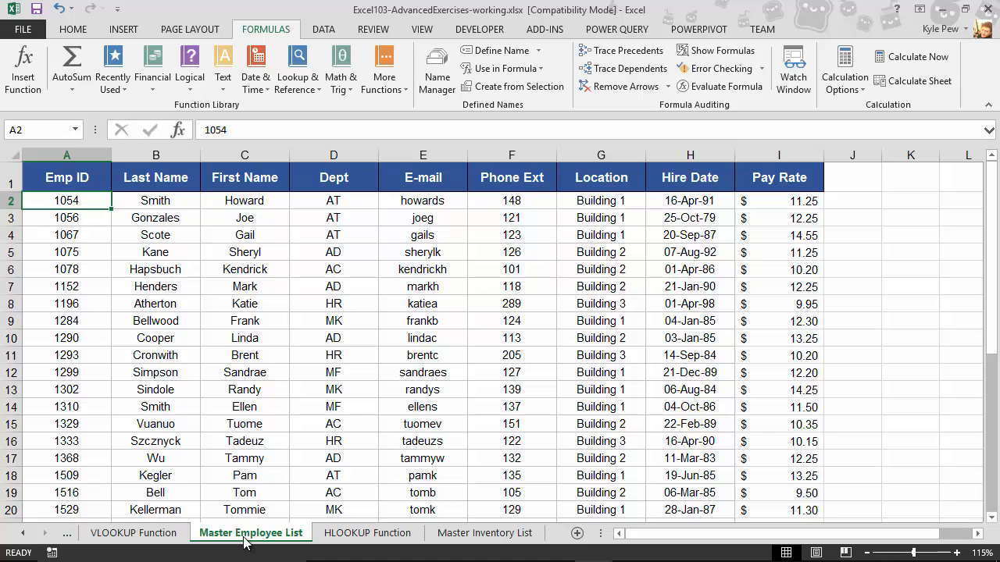
mouse_move(55, 471)
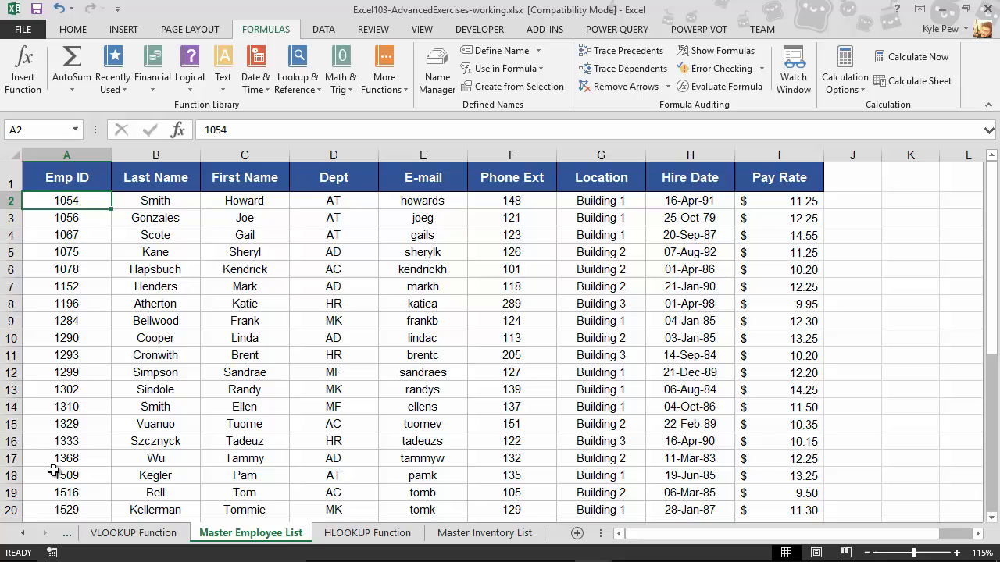
mouse_move(75, 263)
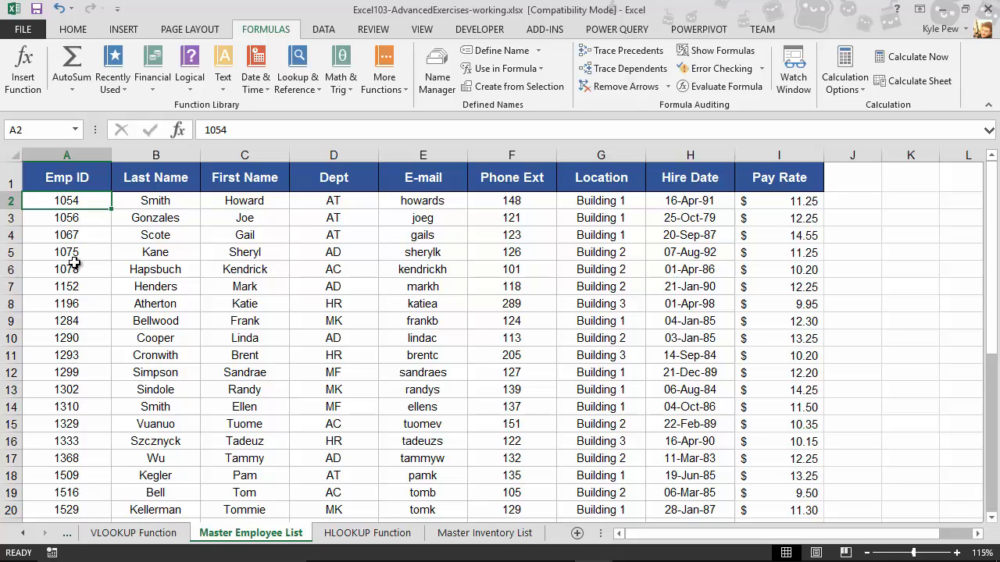
click(367, 533)
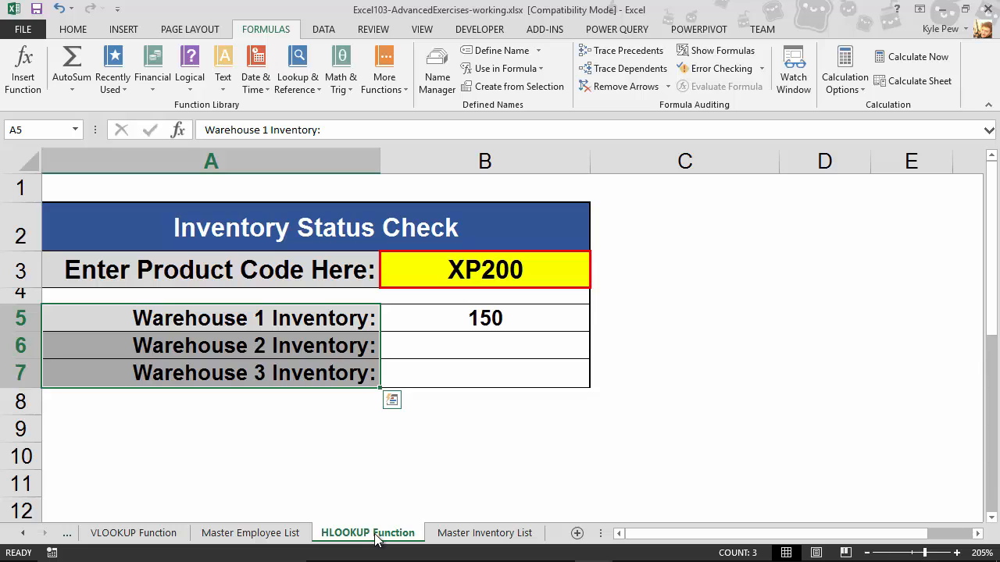
click(485, 533)
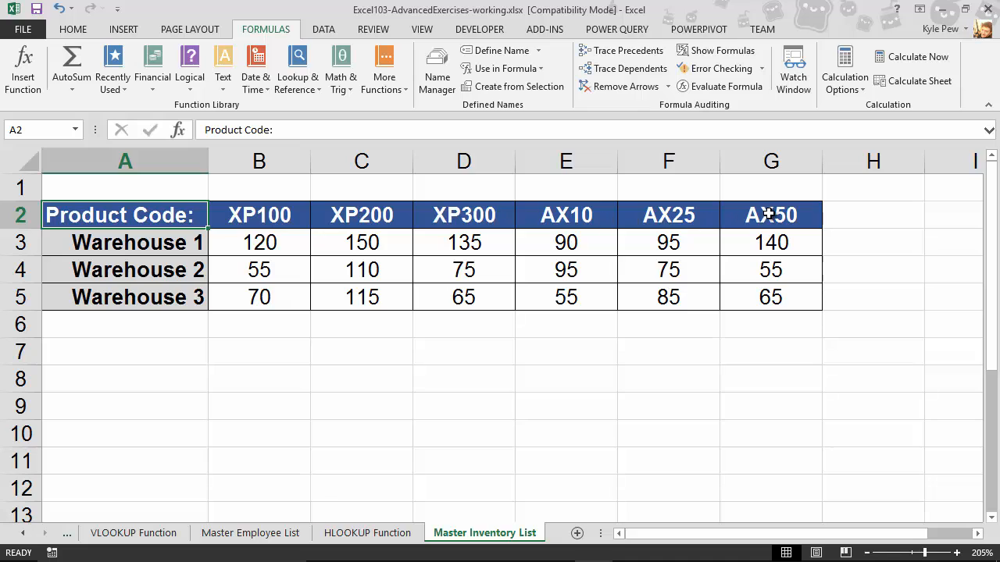
mouse_move(187, 229)
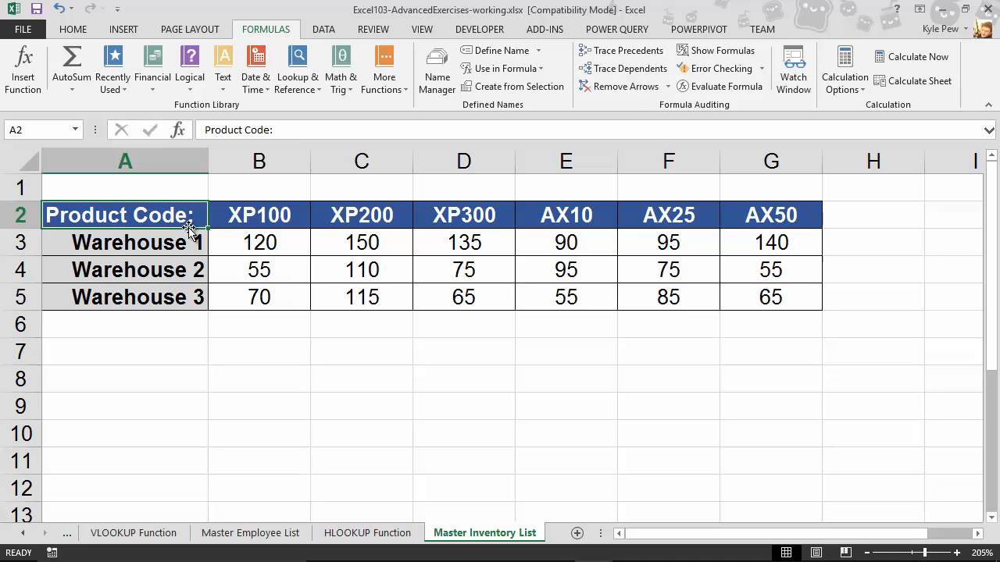
mouse_move(374, 408)
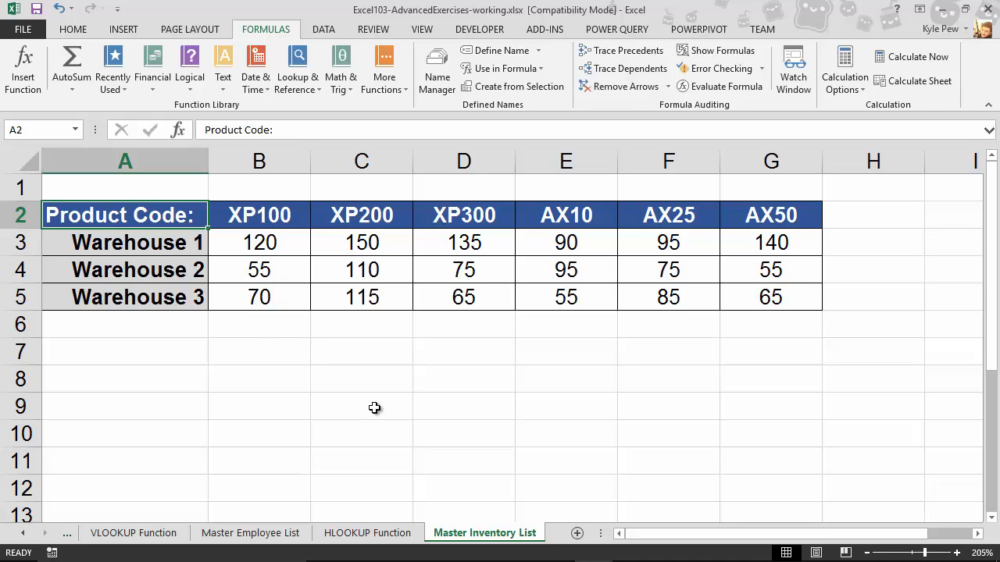
click(367, 533)
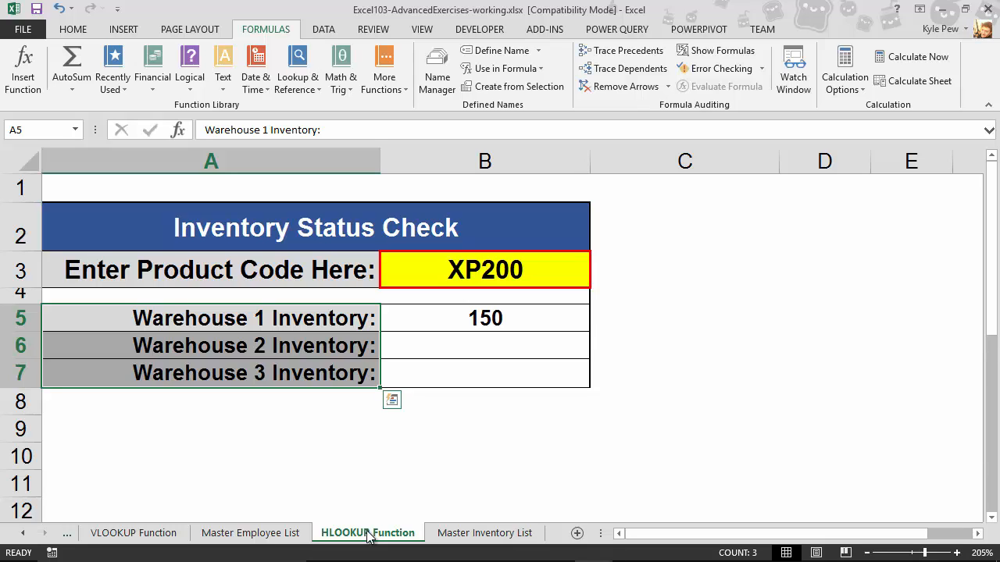
mouse_move(358, 323)
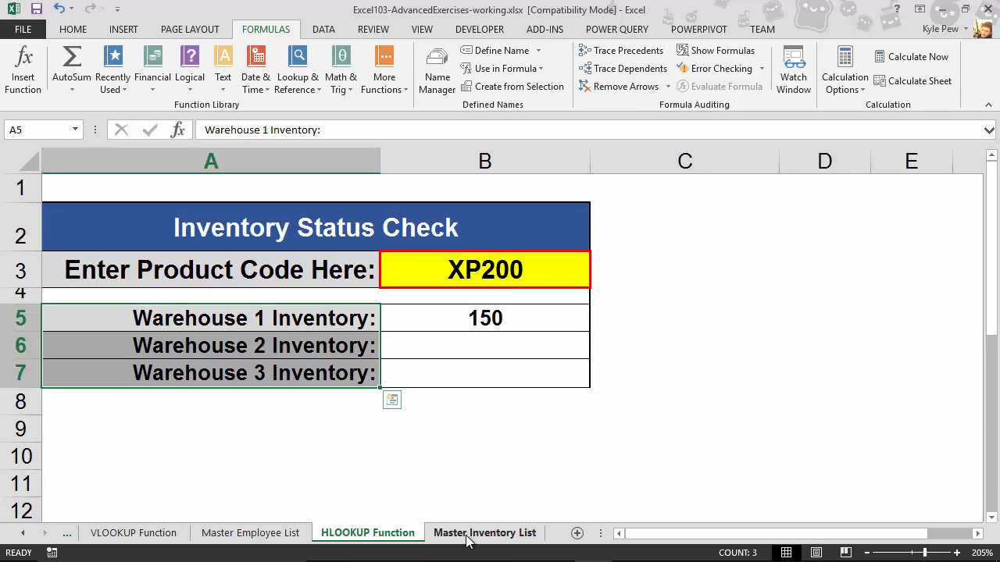
click(484, 532)
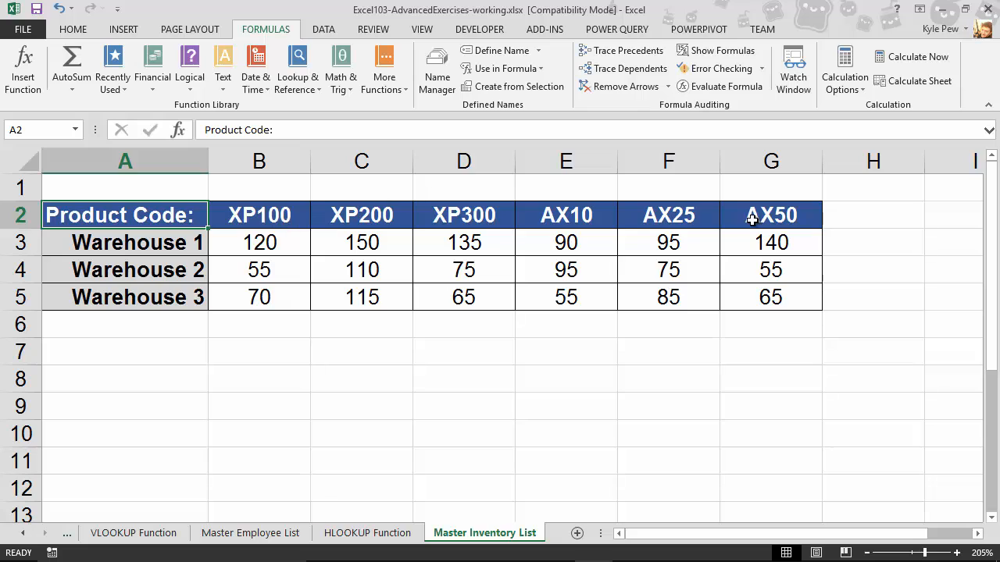
mouse_move(352, 230)
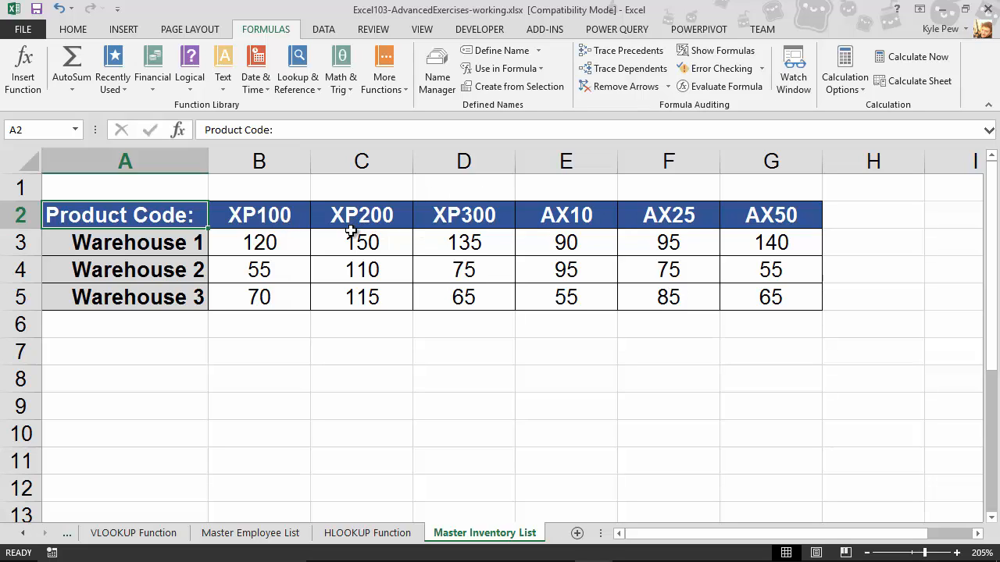
mouse_move(361, 269)
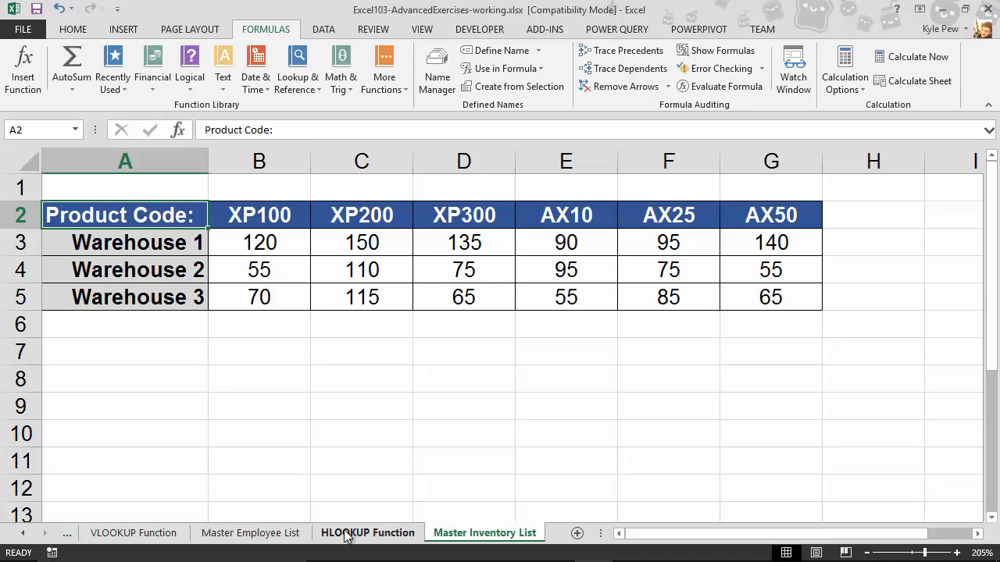
click(368, 533)
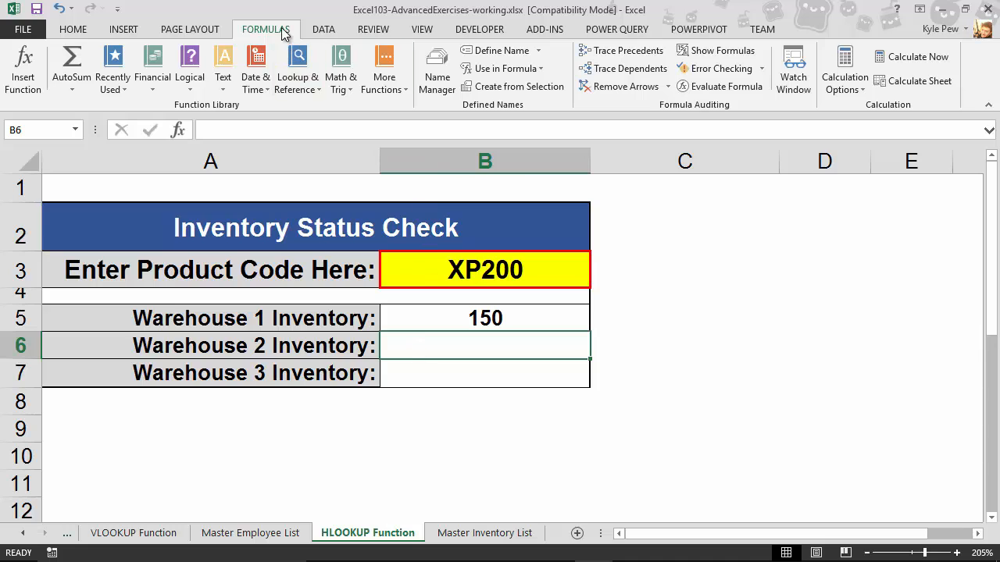
mouse_move(298, 69)
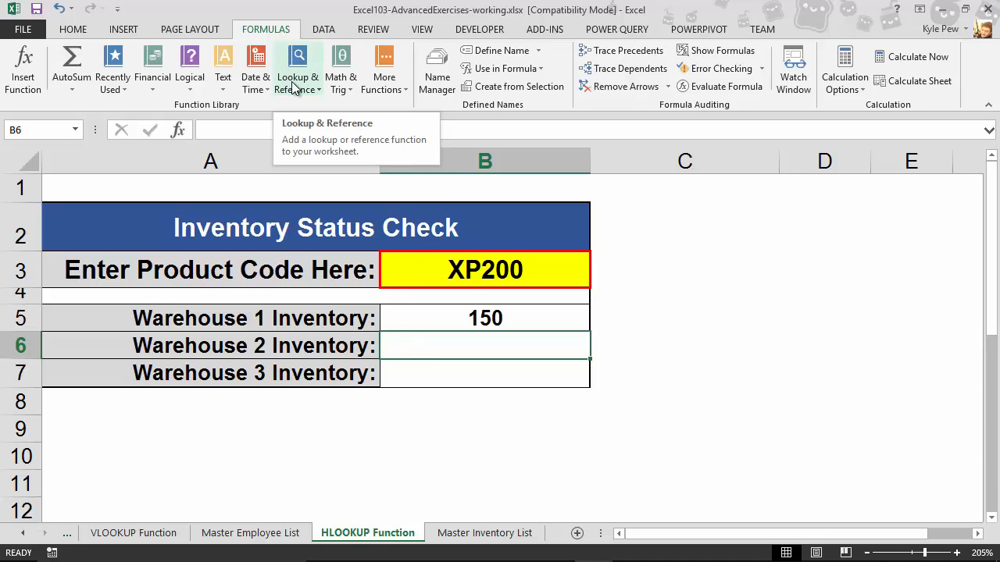
- Insert HLOOKUP into B6 from the Lookup & Reference functions list
click(298, 69)
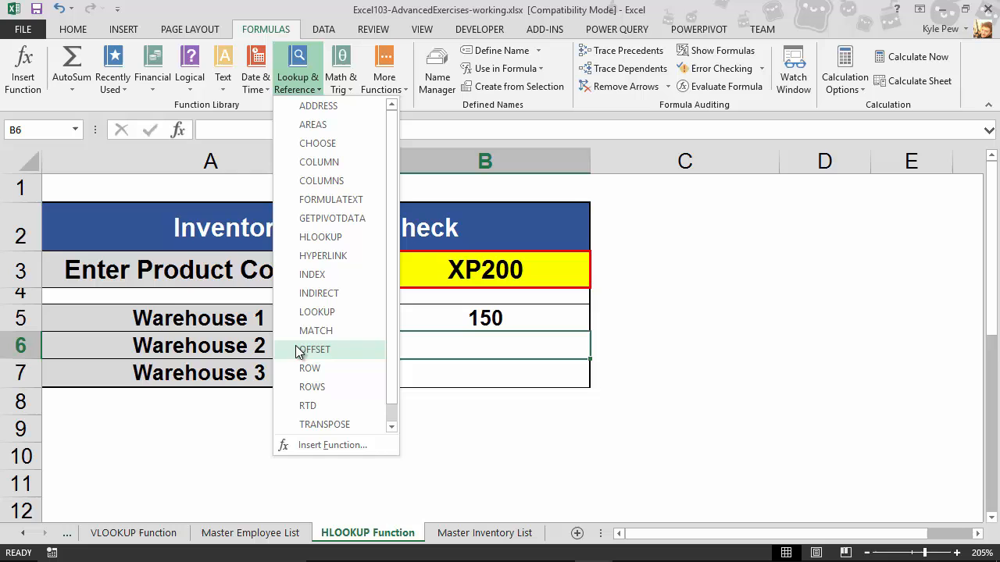
mouse_move(331, 237)
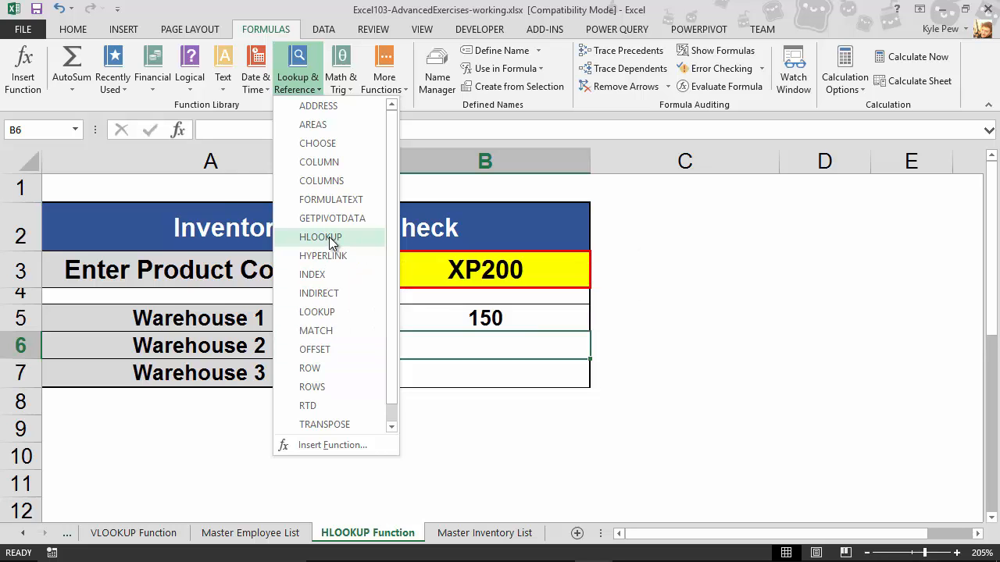
click(320, 237)
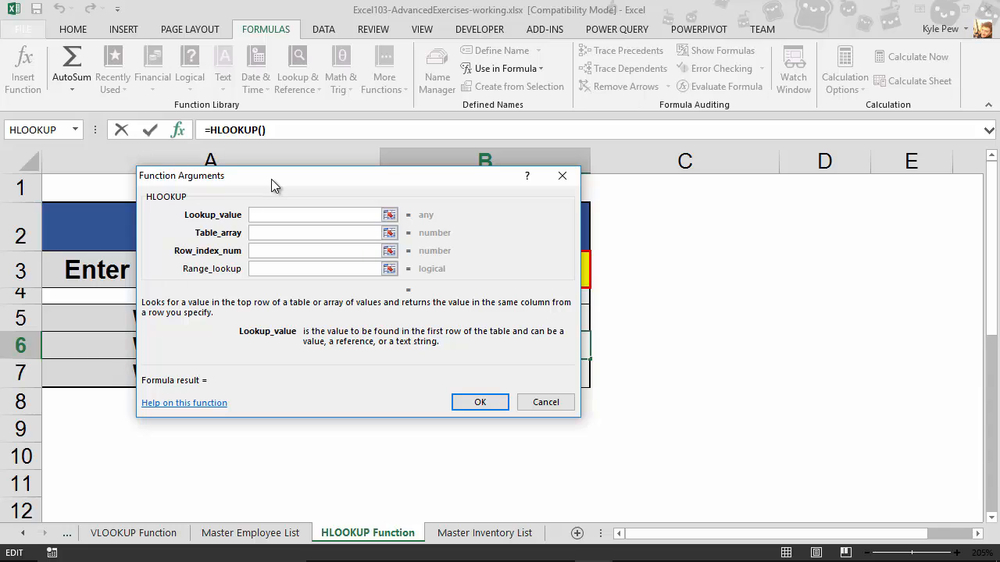
click(313, 214)
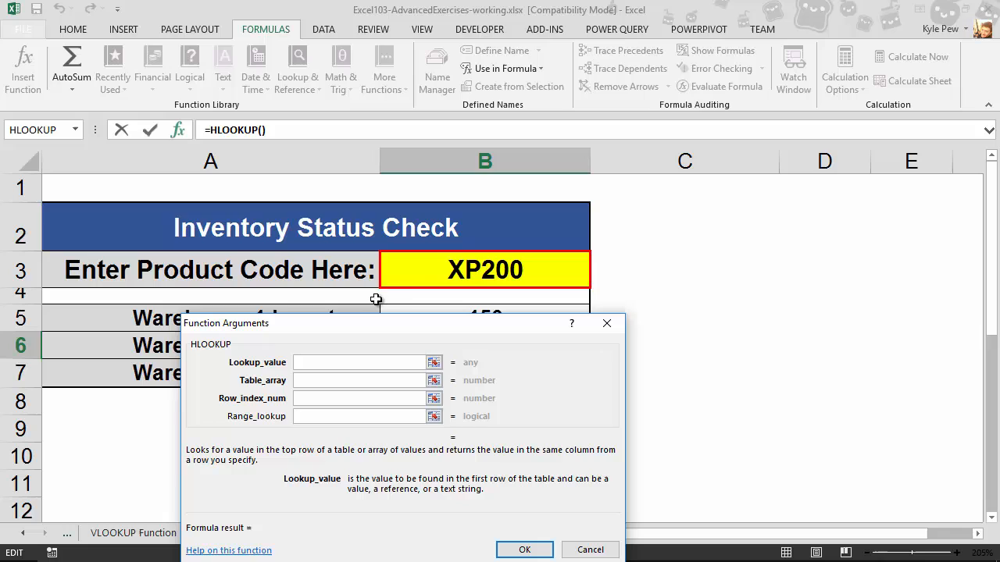
- Set Lookup_value to B3 and Table_array to the Master Inventory List's A2:G5
click(484, 270)
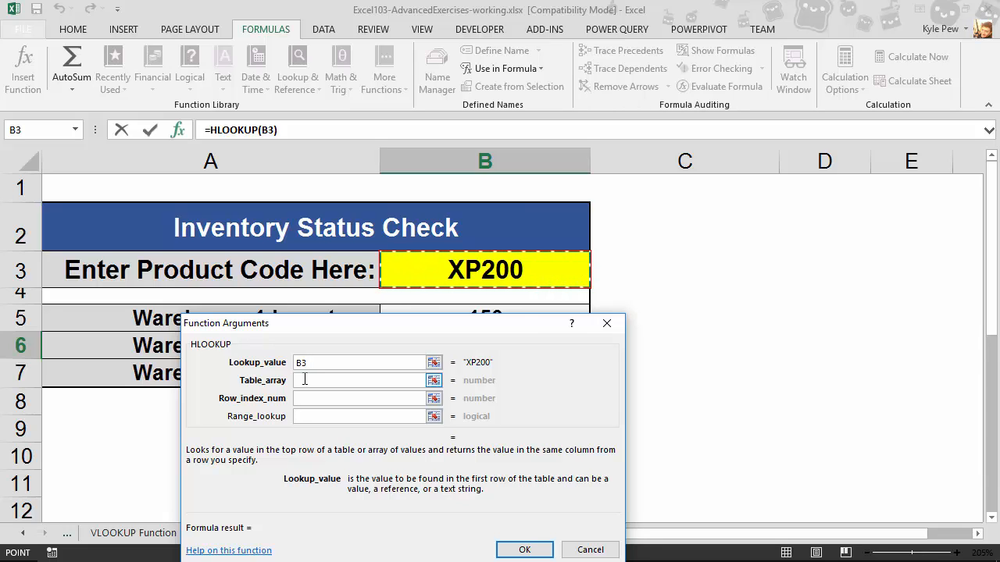
click(363, 380)
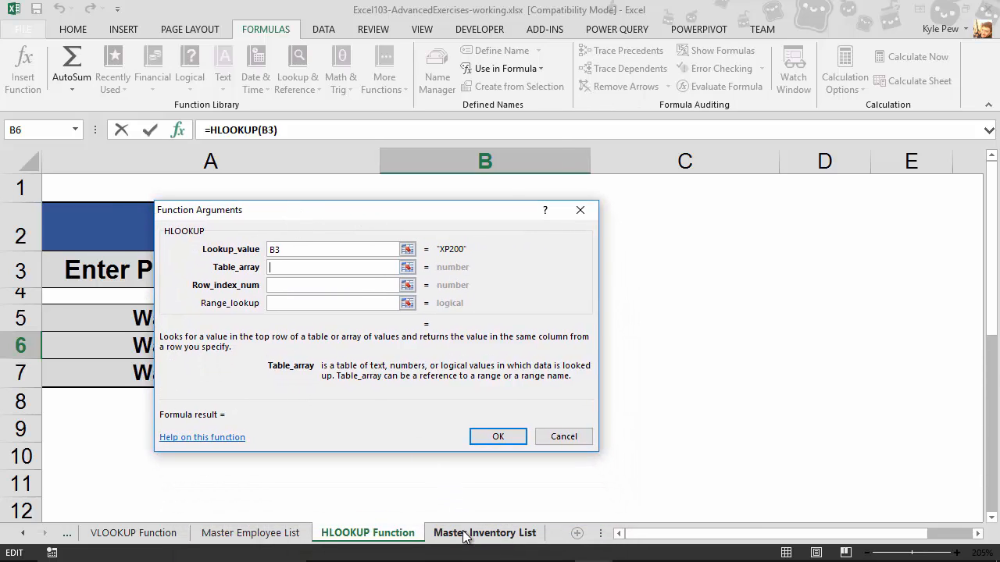
click(485, 533)
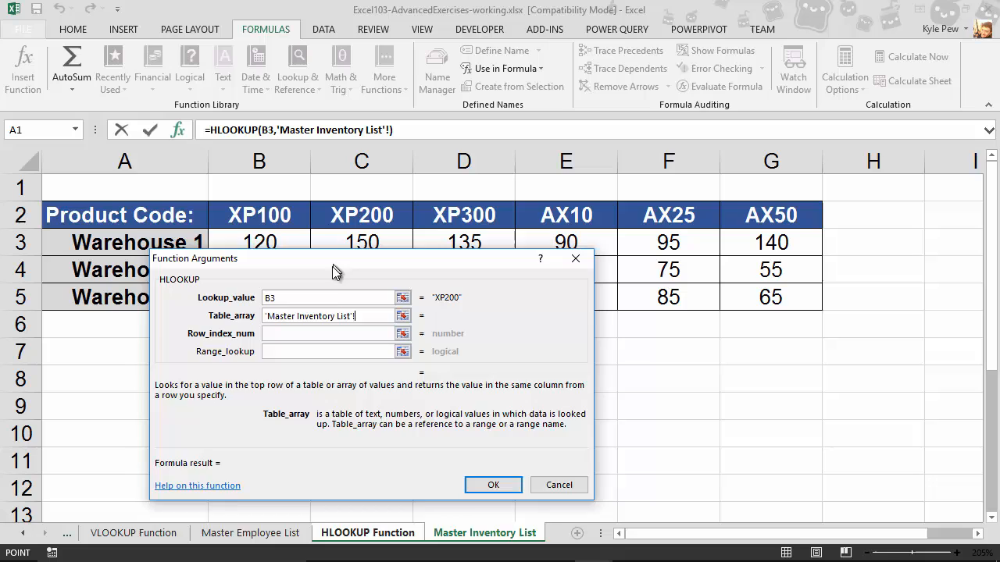
click(124, 215)
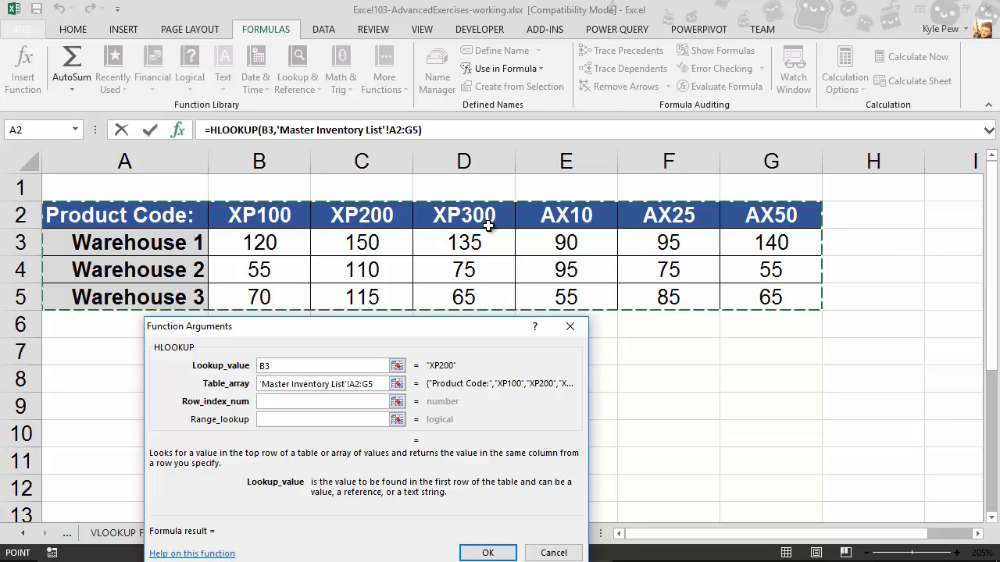
mouse_move(496, 228)
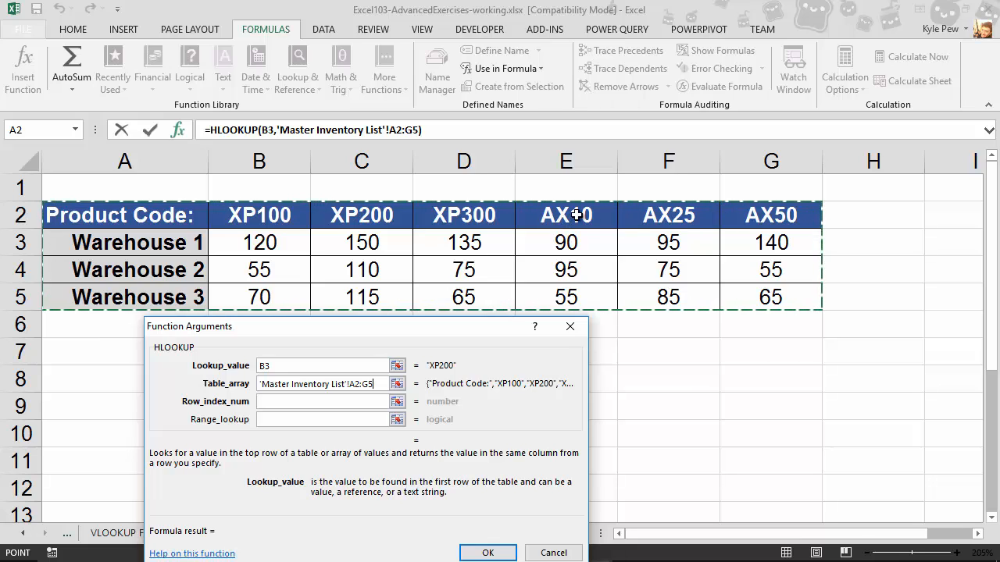
mouse_move(348, 214)
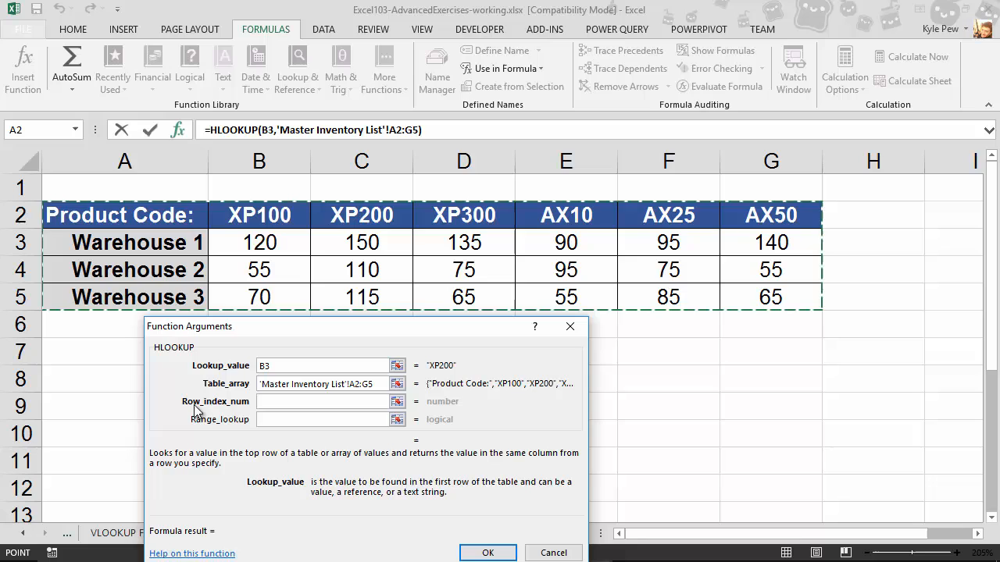
mouse_move(238, 411)
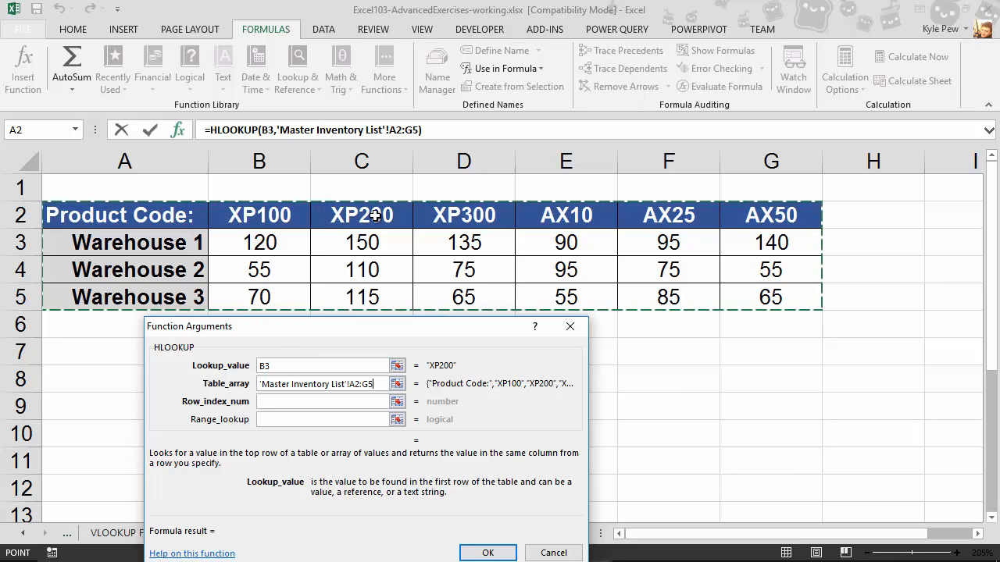
mouse_move(331, 268)
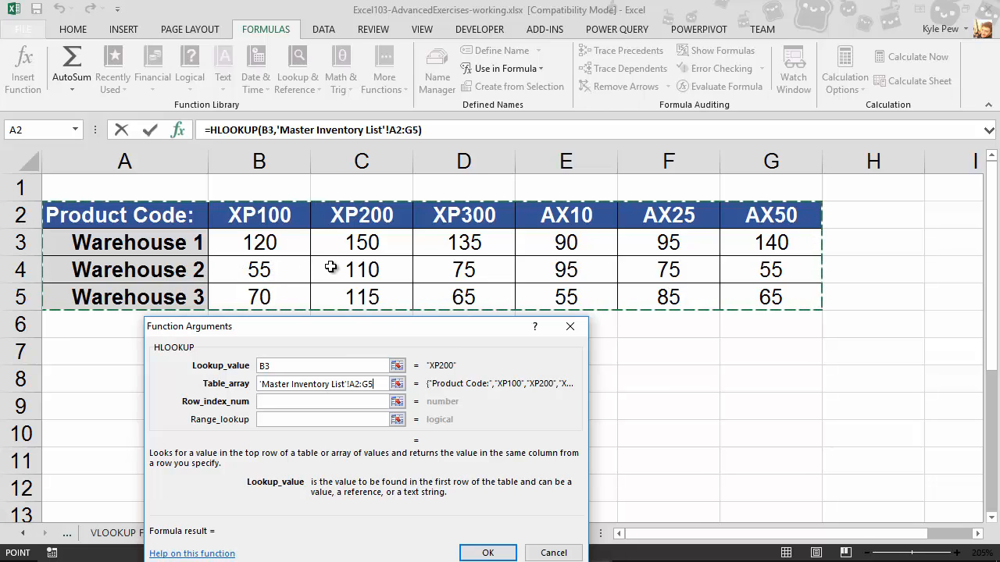
mouse_move(371, 214)
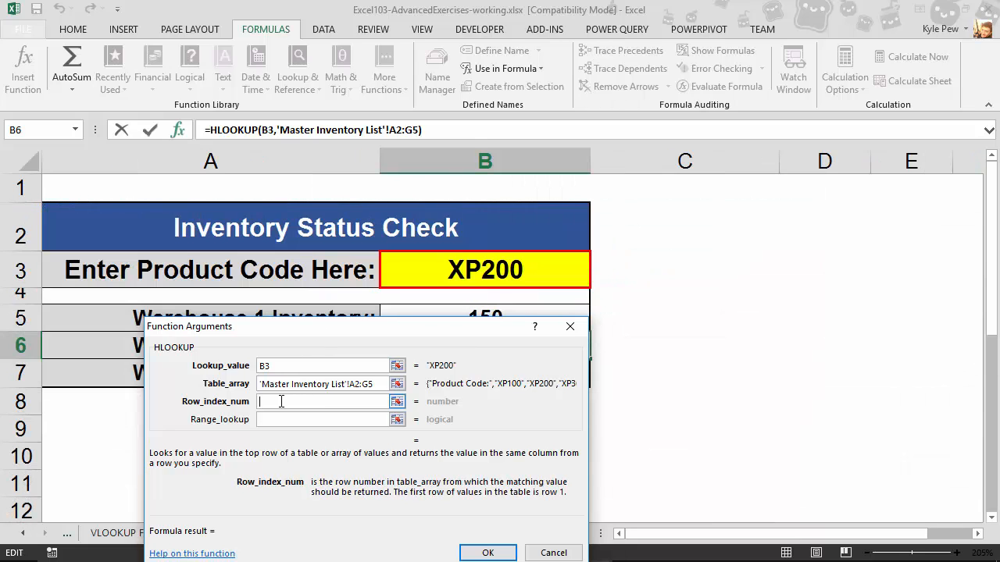
- Set Row_index_num to 3 and Range_lookup to false, then confirm the formula
text(3)
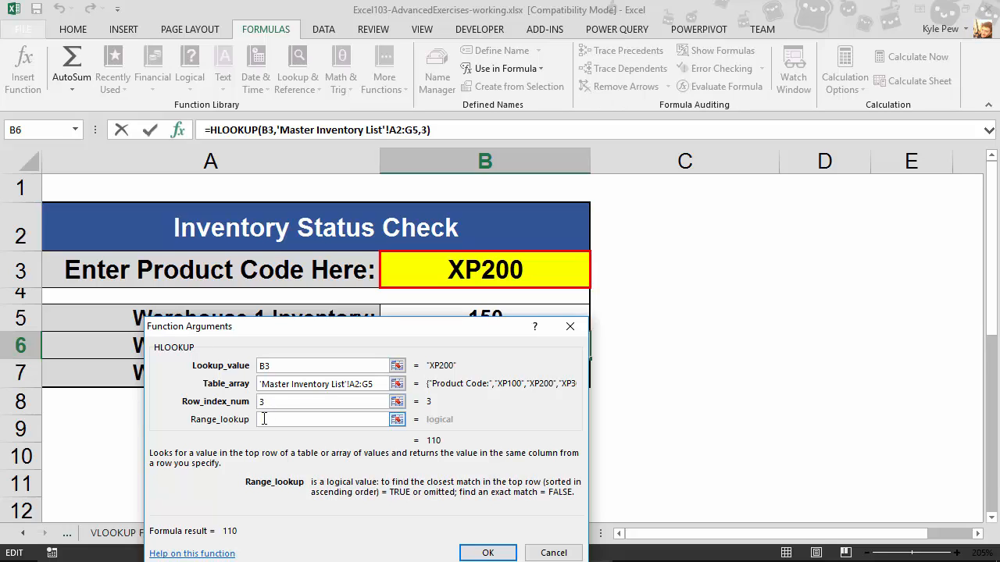
text(false)
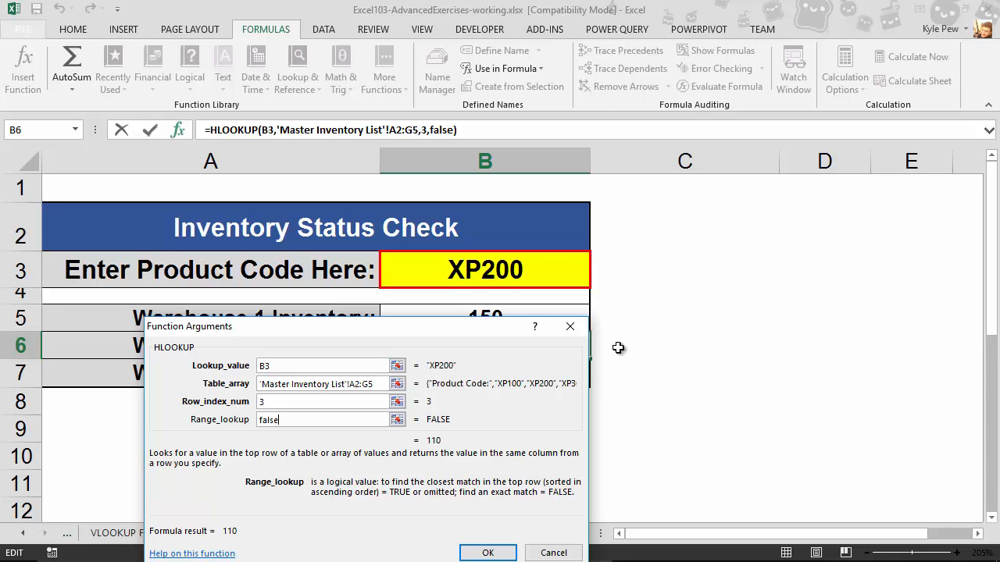
click(487, 552)
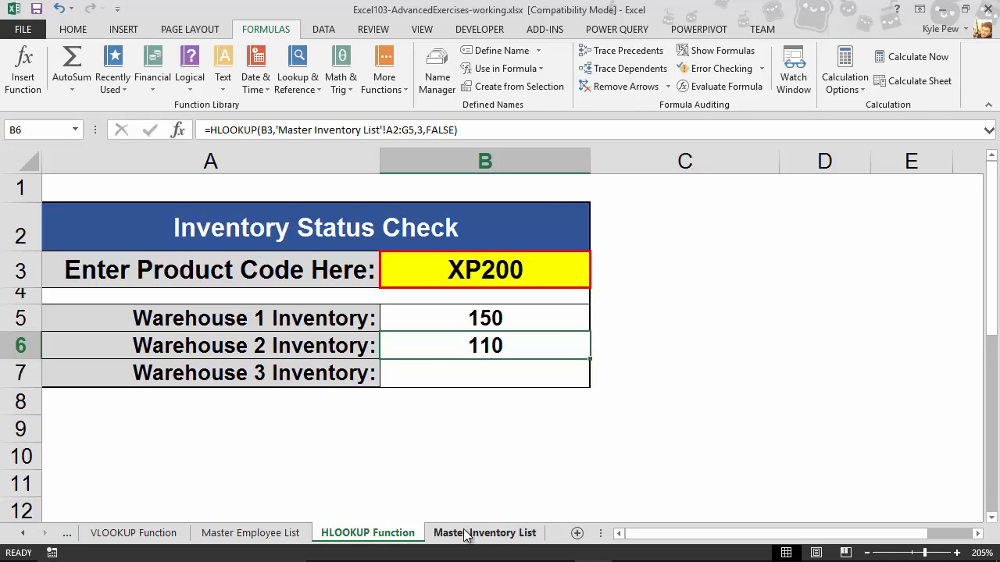
click(484, 532)
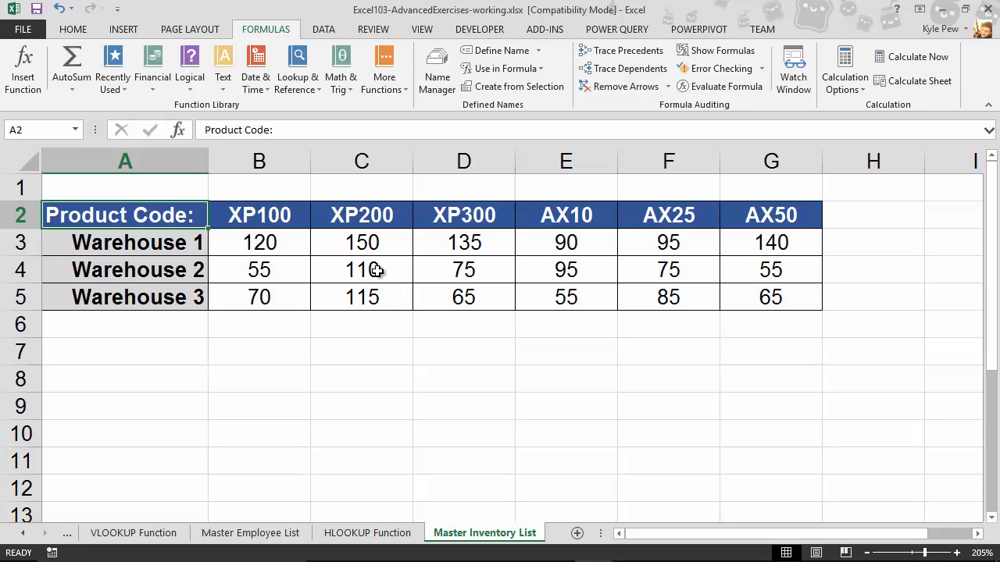
click(367, 532)
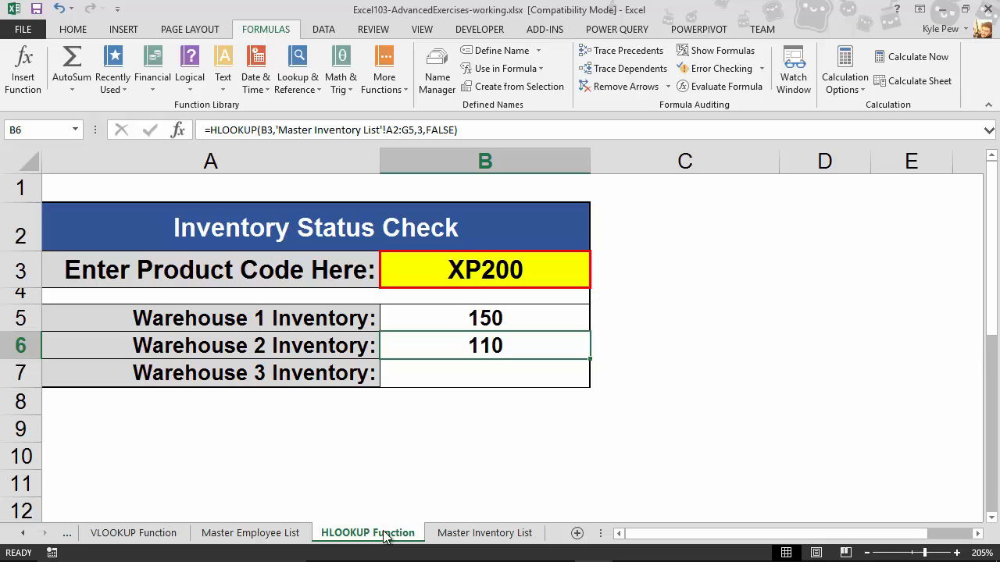
click(250, 533)
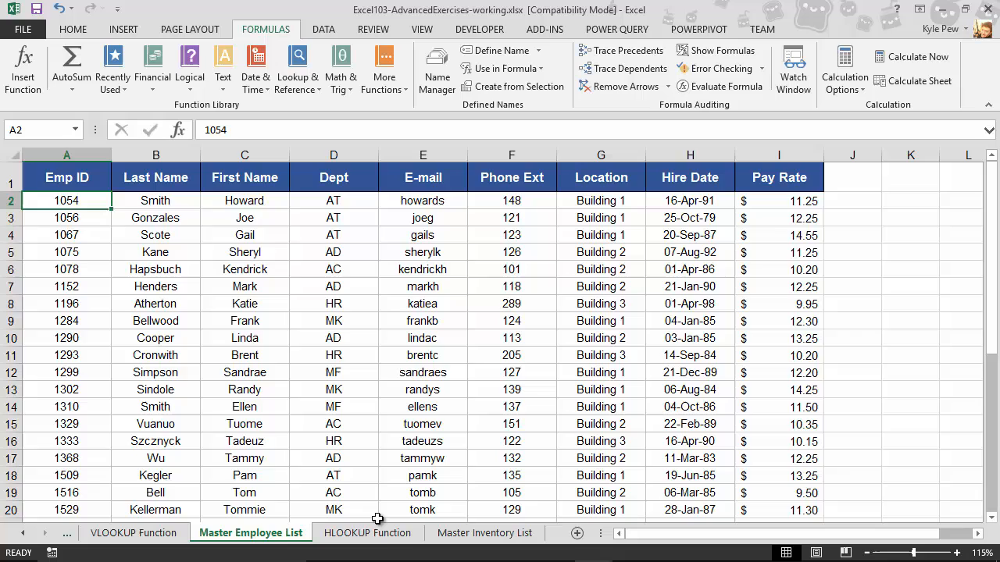
click(367, 533)
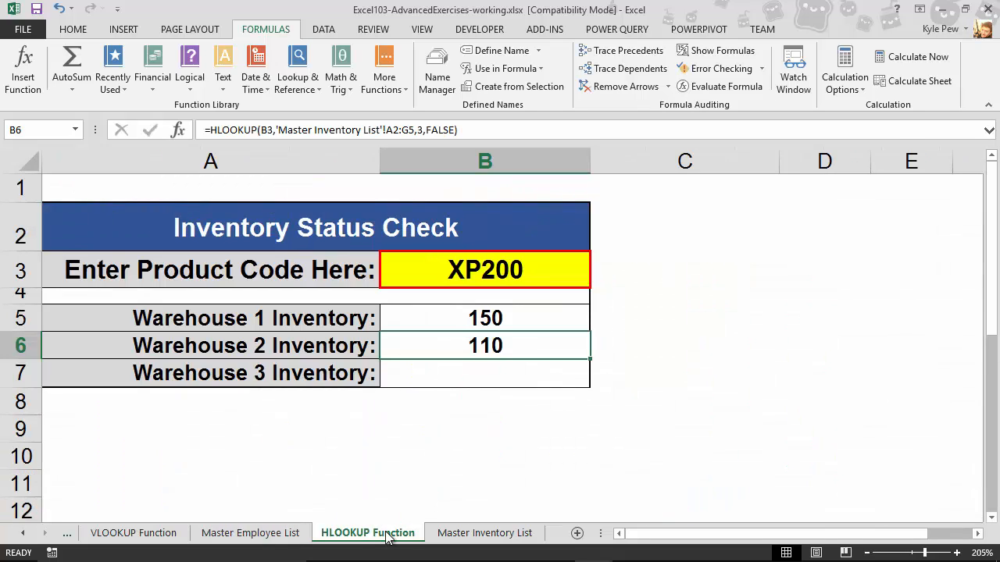